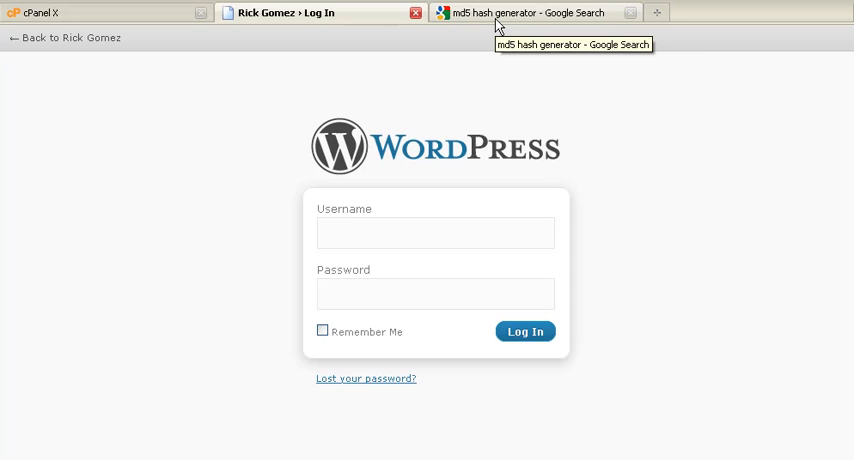
- Switch to the cPanel account home and filter it to the phpMyAdmin entry with 'phpm'
{"action": "left_click", "coordinate": [436, 292]}
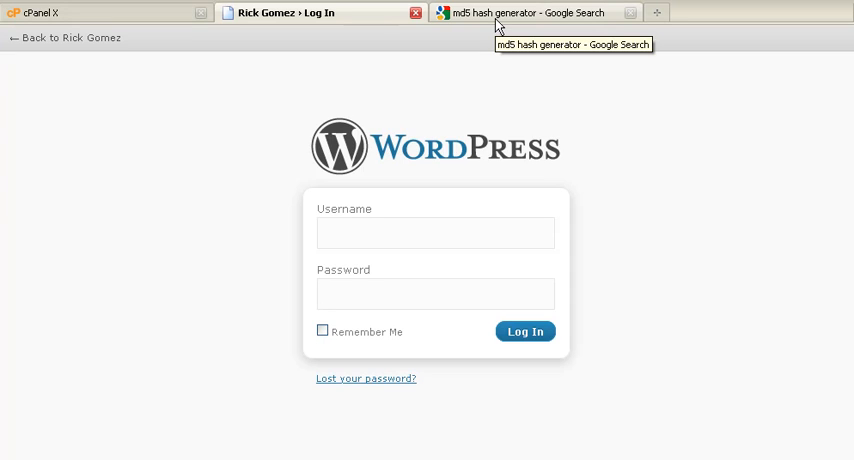
{"action": "left_click", "coordinate": [434, 292]}
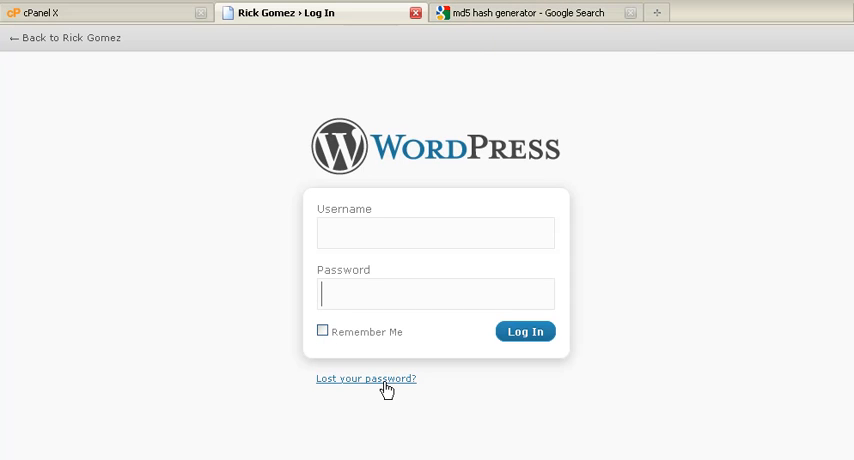
{"action": "mouse_move", "coordinate": [388, 228]}
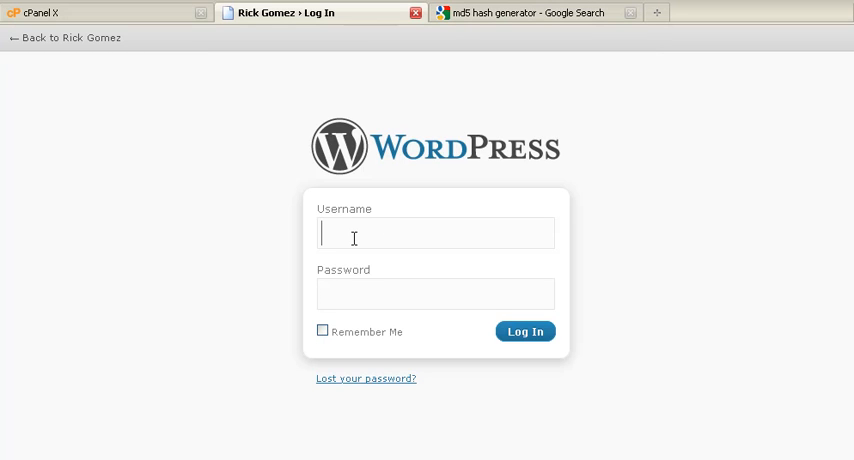
{"action": "mouse_move", "coordinate": [316, 232]}
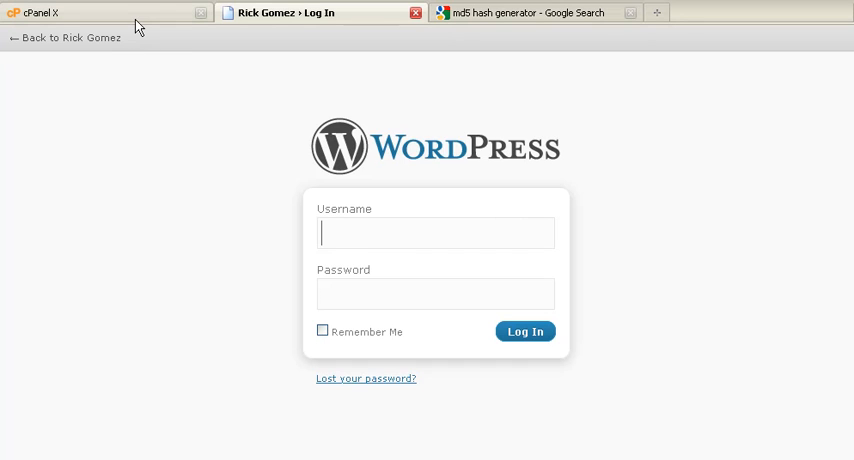
{"action": "left_click", "coordinate": [60, 12]}
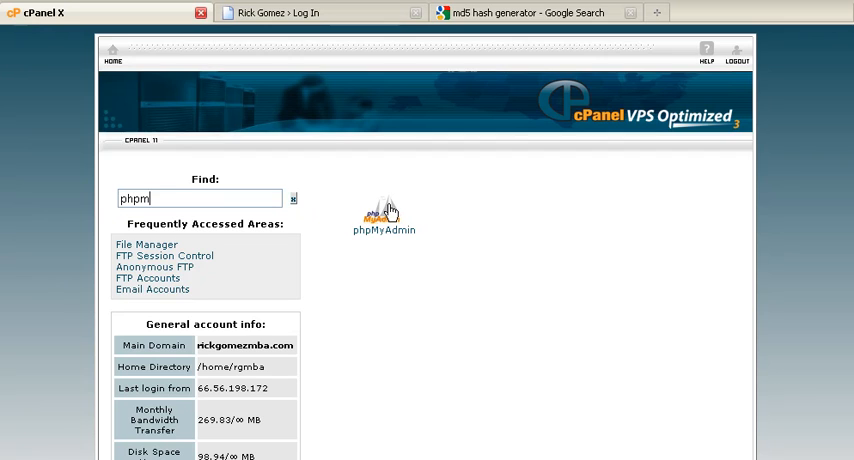
- Launch phpMyAdmin from cPanel and select the rgmba_rickgomez WordPress database
{"action": "left_click", "coordinate": [384, 212]}
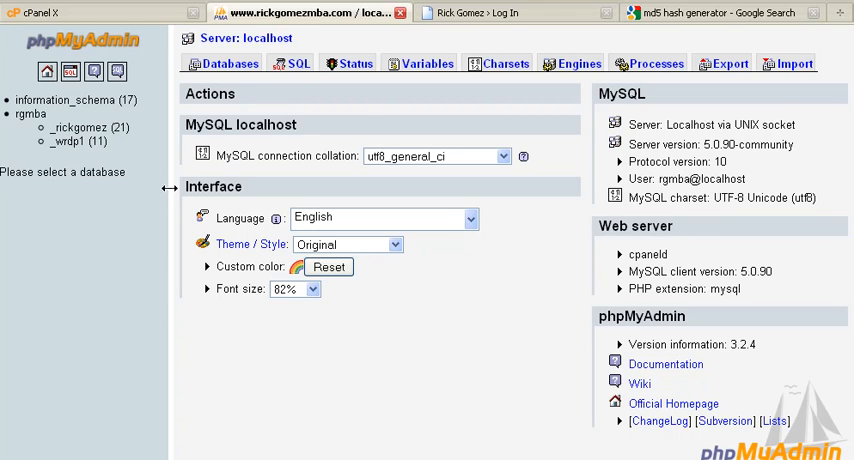
{"action": "mouse_move", "coordinate": [144, 54]}
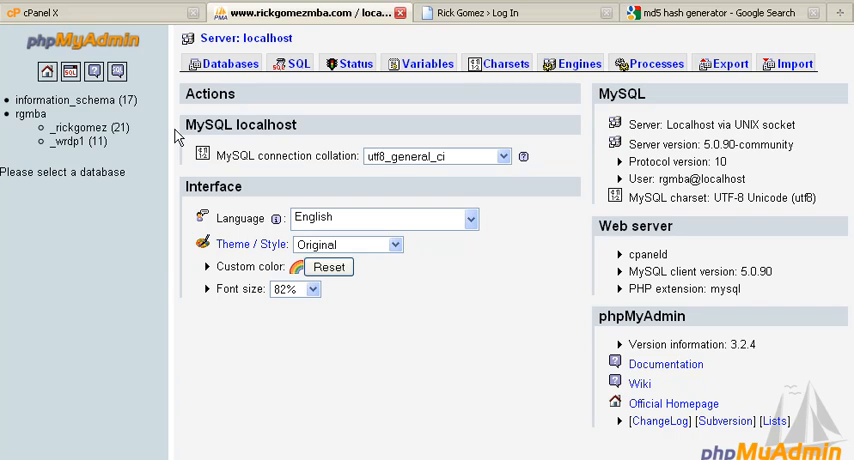
{"action": "left_click", "coordinate": [88, 128]}
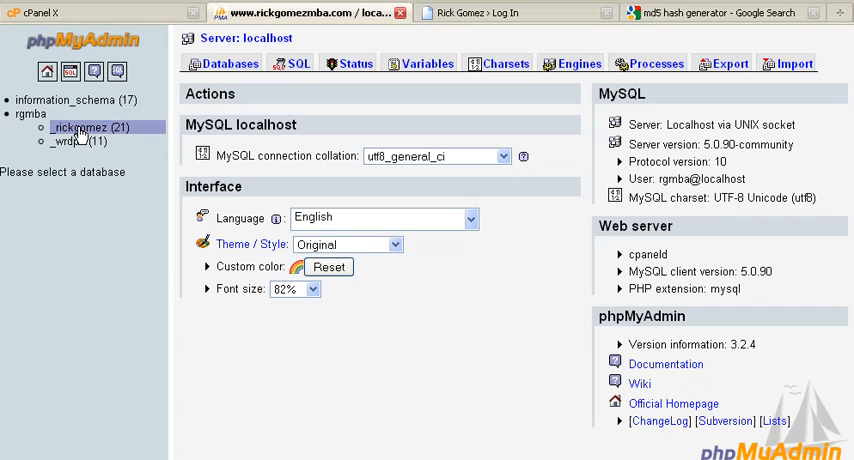
{"action": "mouse_move", "coordinate": [84, 130]}
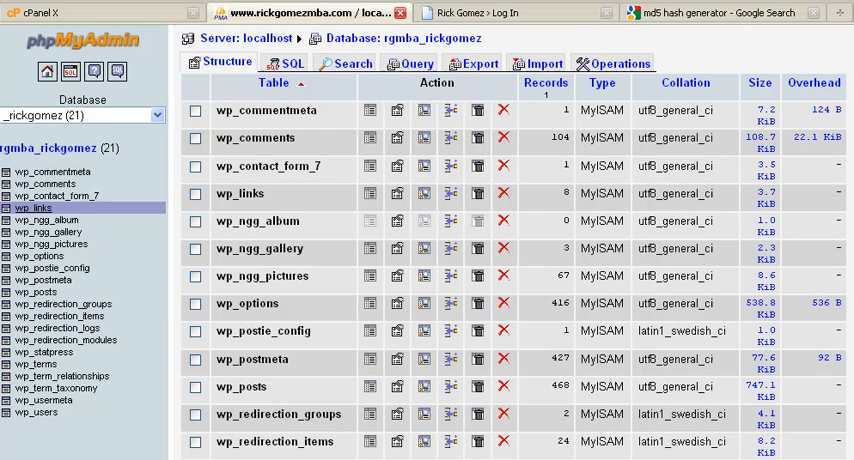
- Browse the wp_users table and select the admin row's stored user_pass hash
{"action": "left_click", "coordinate": [36, 412]}
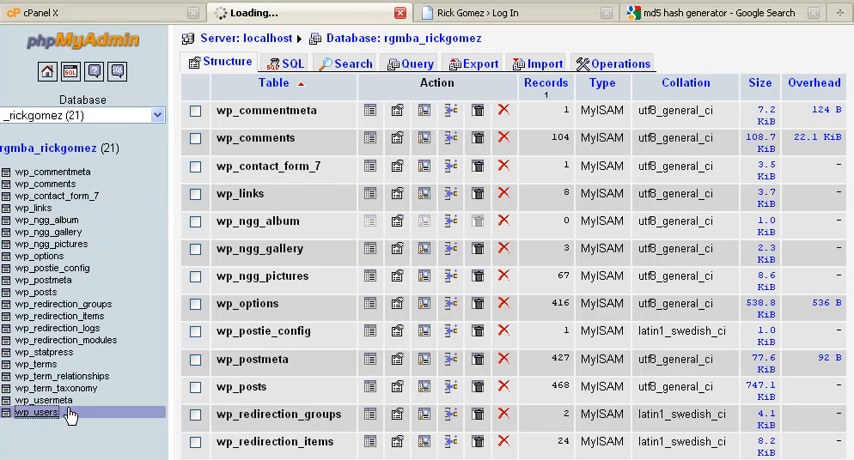
{"action": "left_click", "coordinate": [36, 412]}
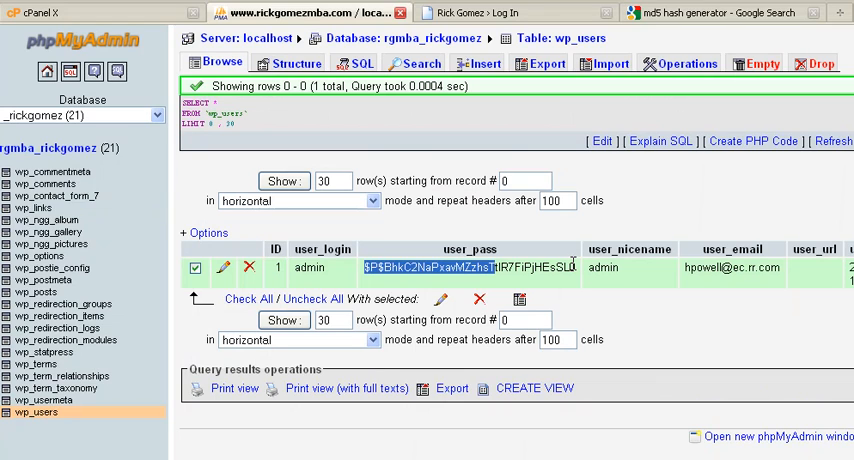
{"action": "left_click", "coordinate": [196, 268]}
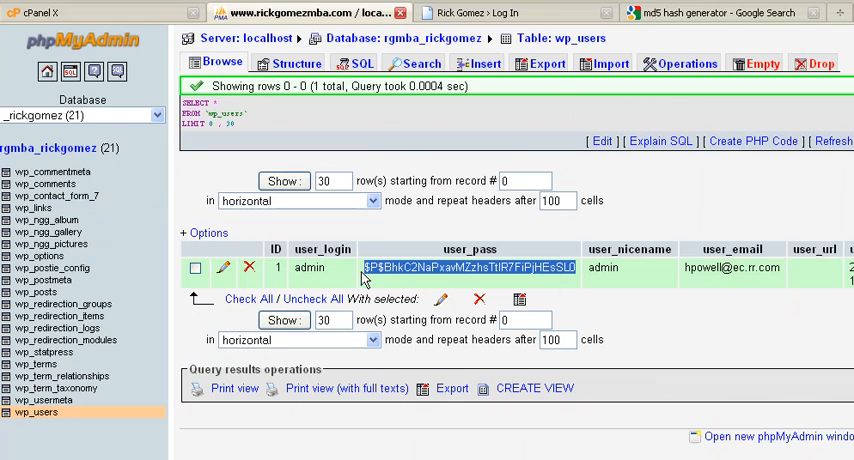
{"action": "mouse_move", "coordinate": [580, 280]}
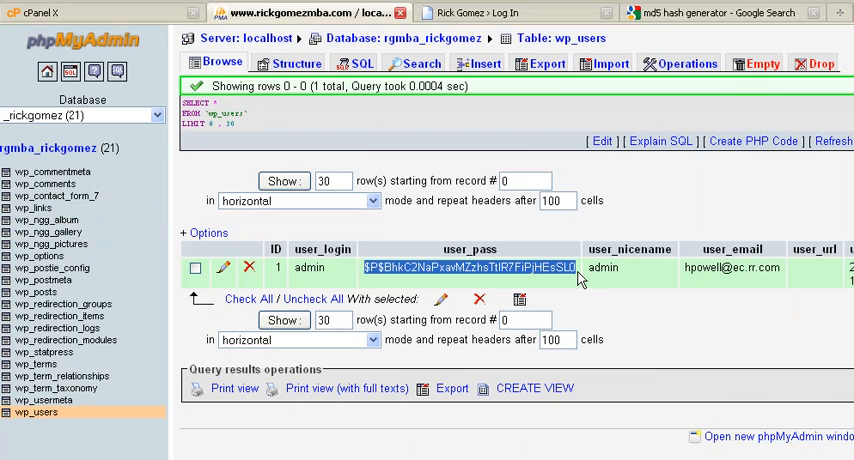
{"action": "mouse_move", "coordinate": [476, 284]}
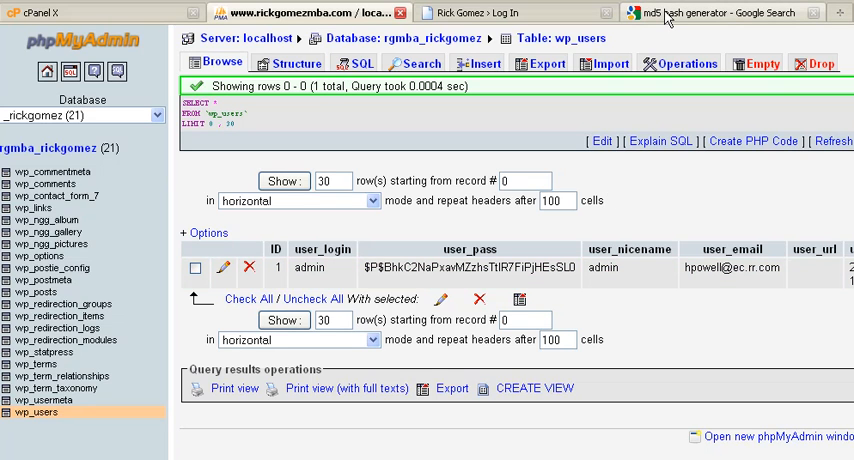
- From the Google results, go to the md5hashgenerator.com MD5 Hash Generator site
{"action": "left_click", "coordinate": [716, 12]}
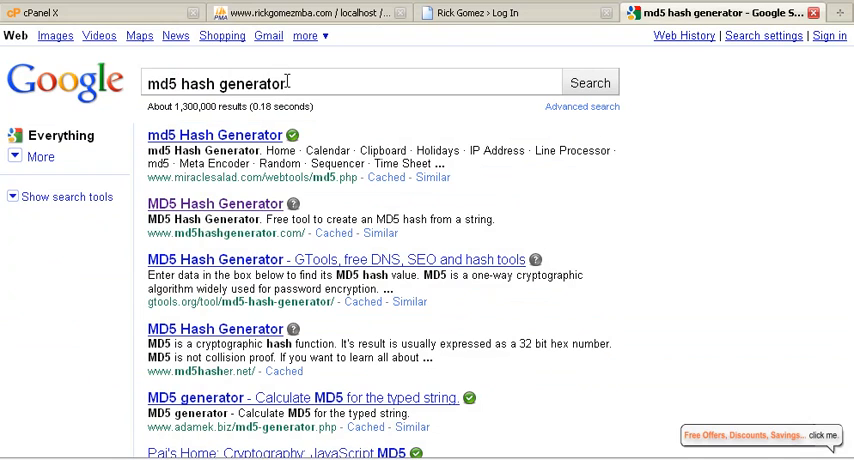
{"action": "mouse_move", "coordinate": [204, 210]}
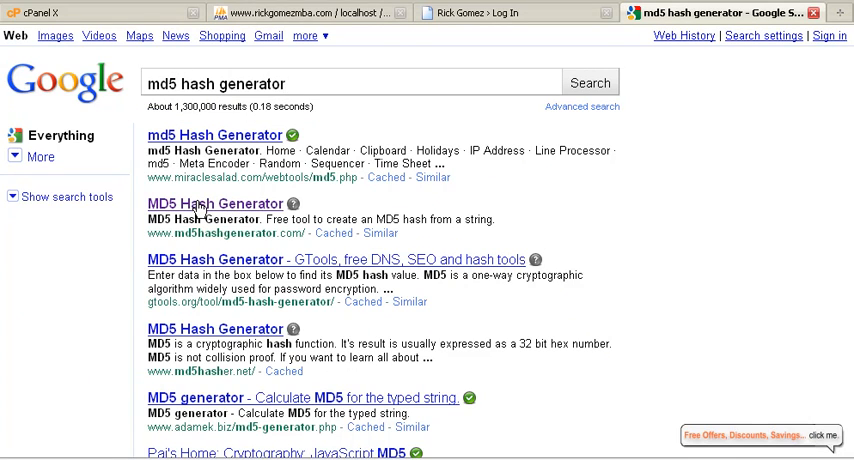
{"action": "left_click", "coordinate": [216, 204]}
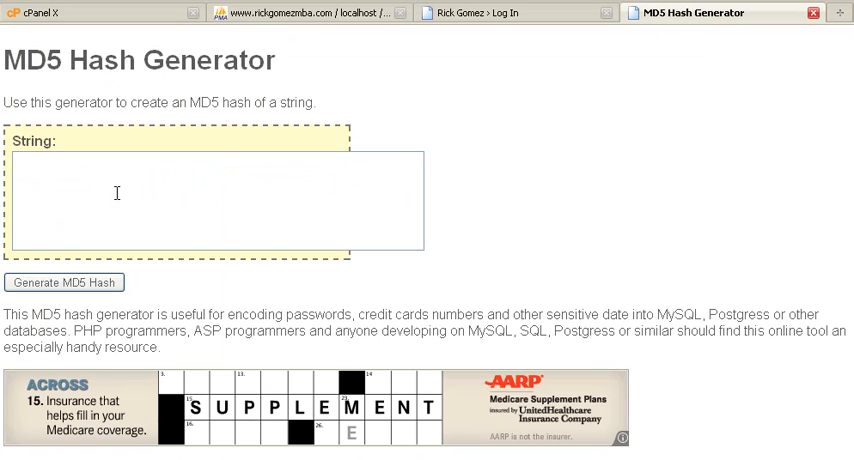
- Generate the MD5 hash of the string 'mypassword'
{"action": "type", "text": "mypassw"}
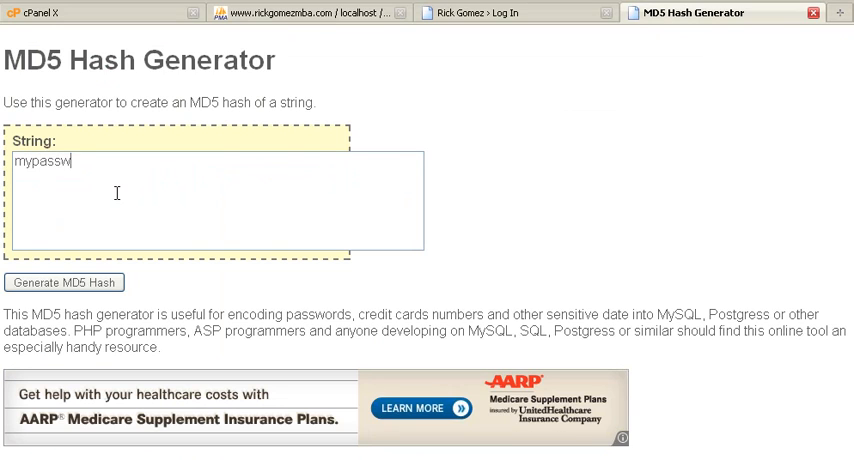
{"action": "type", "text": "ord"}
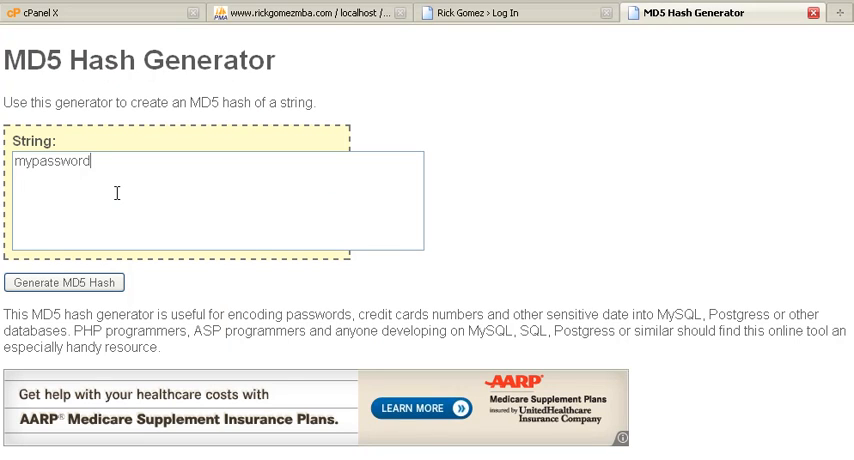
{"action": "mouse_move", "coordinate": [118, 162]}
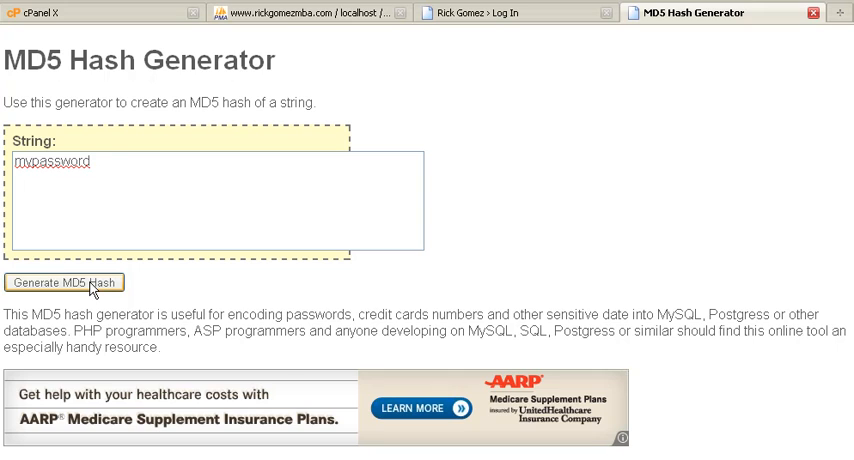
{"action": "left_click", "coordinate": [64, 282]}
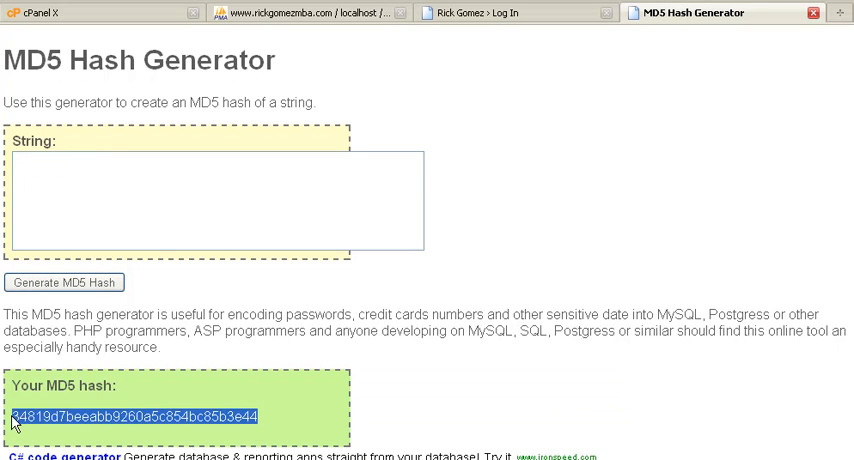
{"action": "mouse_move", "coordinate": [322, 116]}
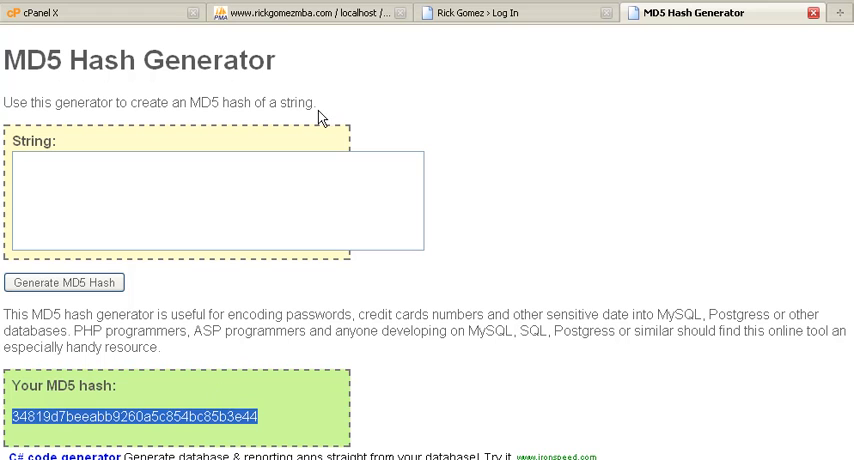
{"action": "mouse_move", "coordinate": [312, 64]}
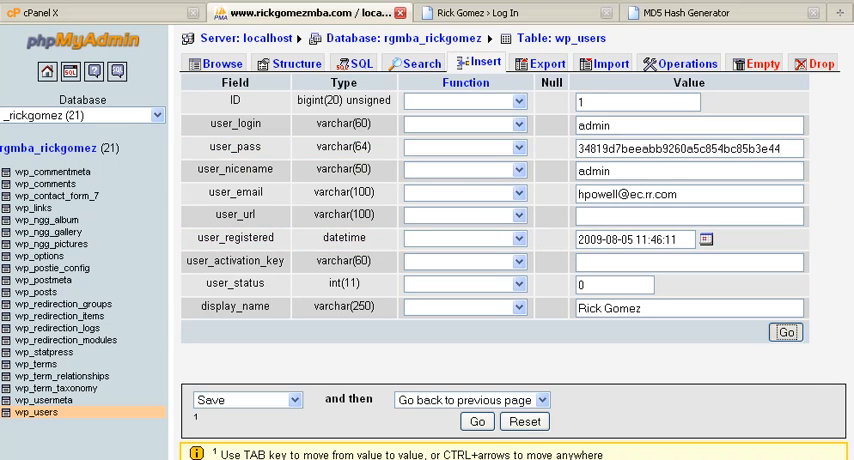
- Save the new MD5 hash into the admin row's user_pass and return to the WordPress login
{"action": "left_click", "coordinate": [786, 332]}
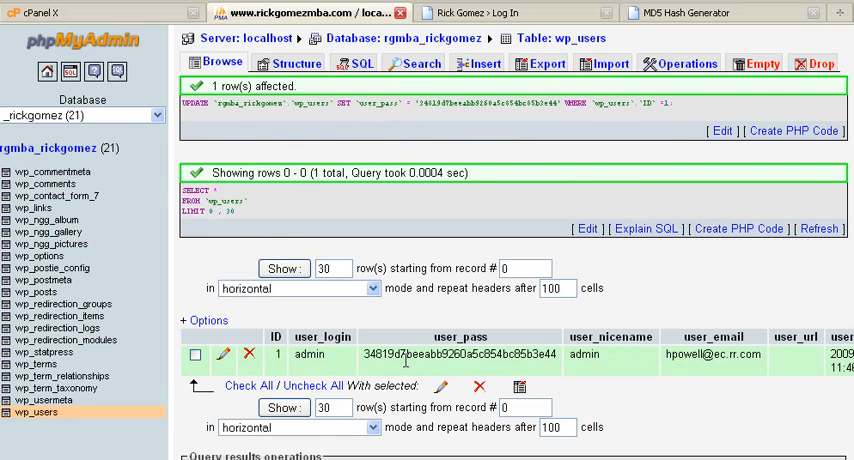
{"action": "double_click", "coordinate": [460, 356]}
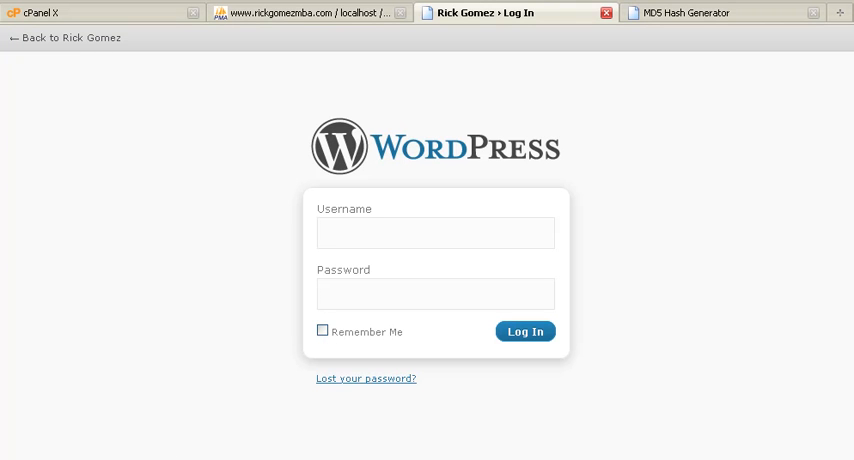
{"action": "type", "text": "admin"}
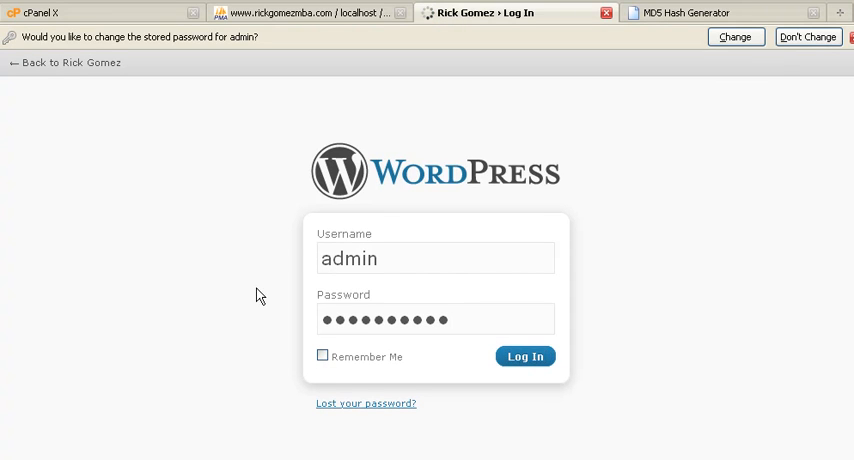
{"action": "left_click", "coordinate": [524, 356]}
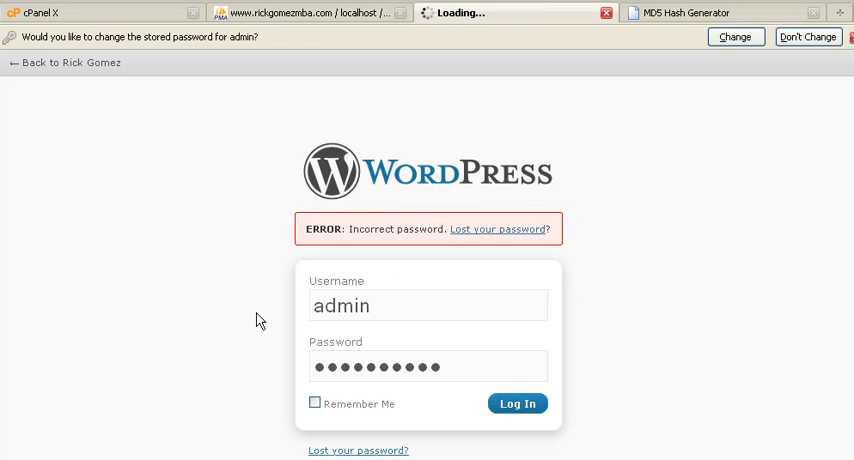
{"action": "mouse_move", "coordinate": [290, 260]}
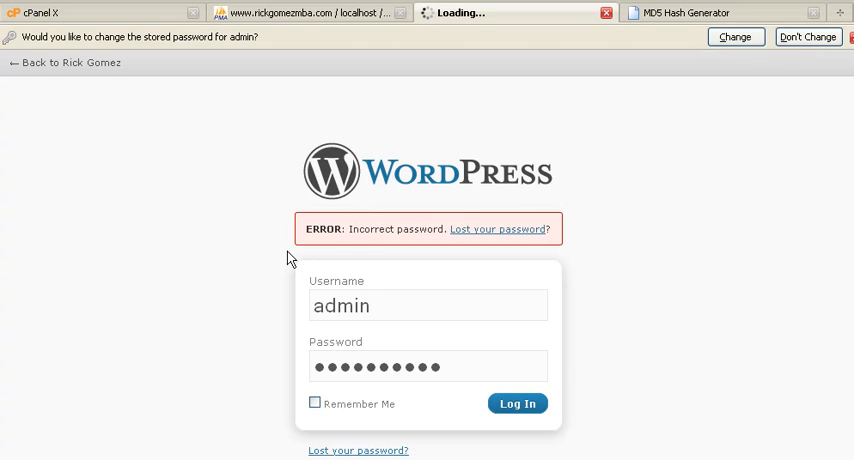
{"action": "left_click", "coordinate": [516, 404]}
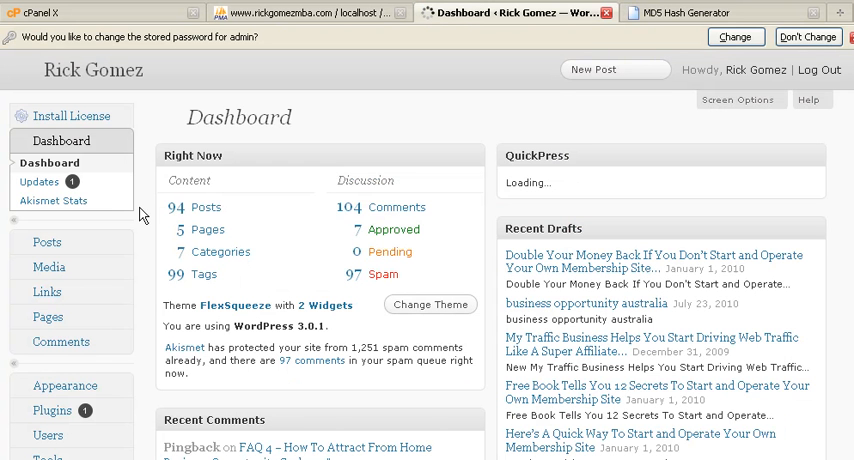